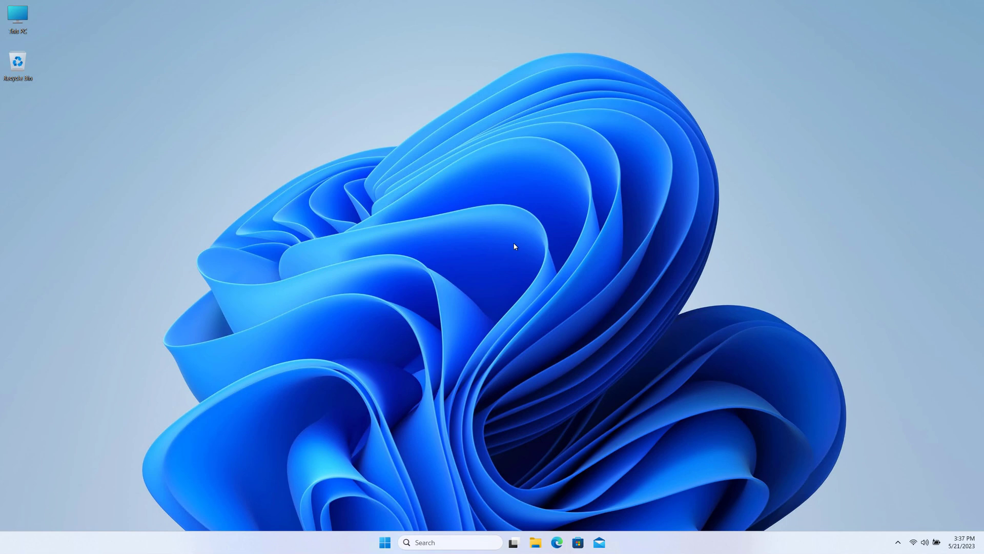
mouse_move(684, 471)
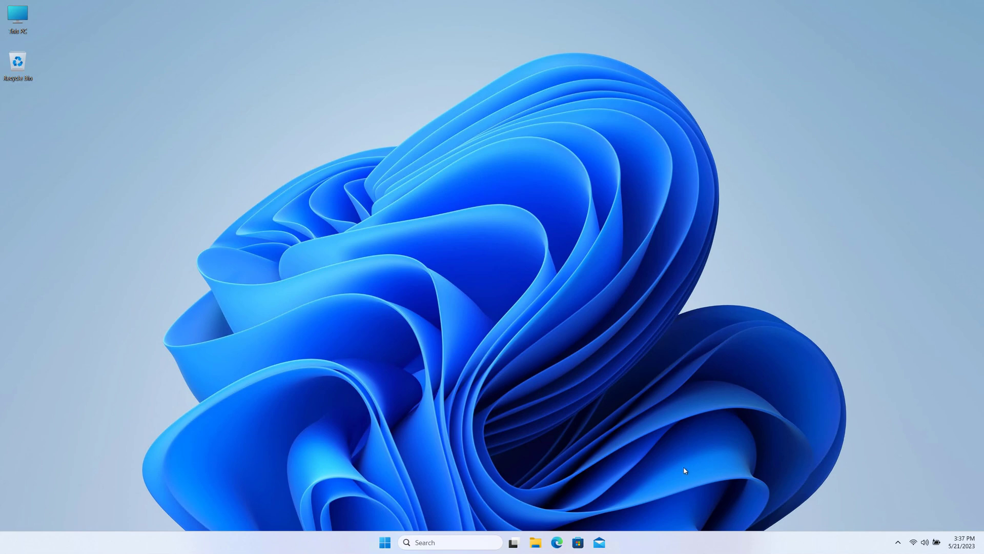
- Launch Task Manager from the taskbar's right-click menu
right_click(497, 533)
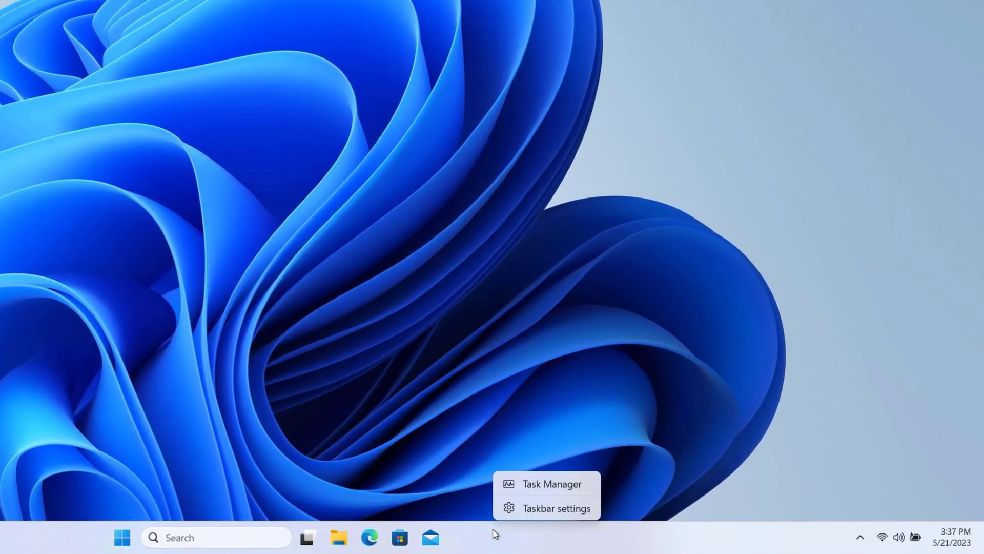
click(534, 487)
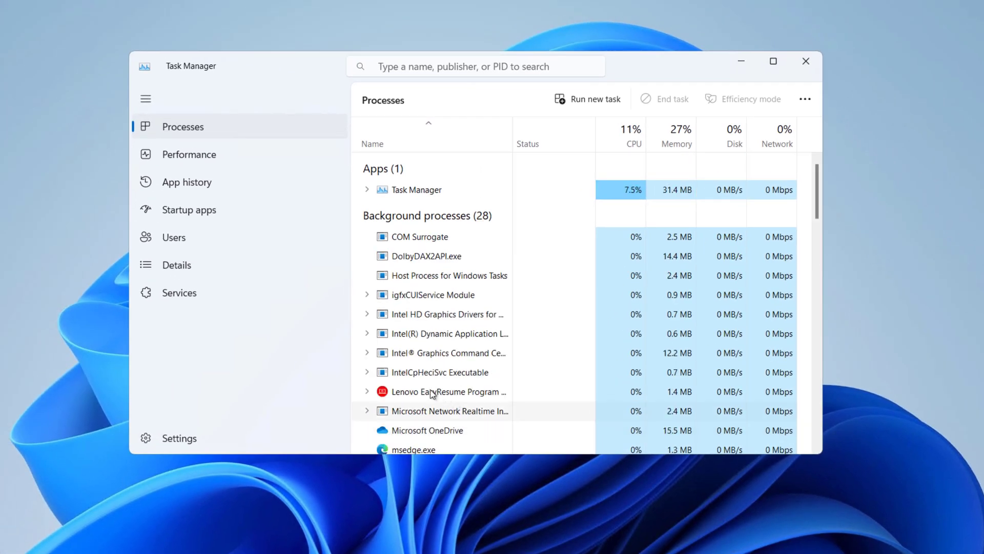
mouse_move(195, 267)
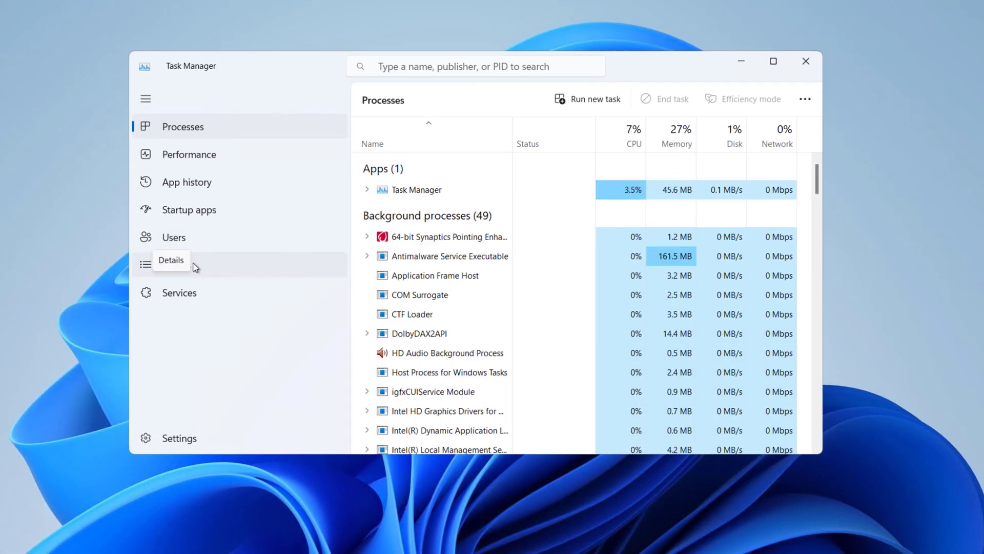
- Show the Services list in Task Manager and scroll to the Print Spooler service (PID 3664)
click(178, 292)
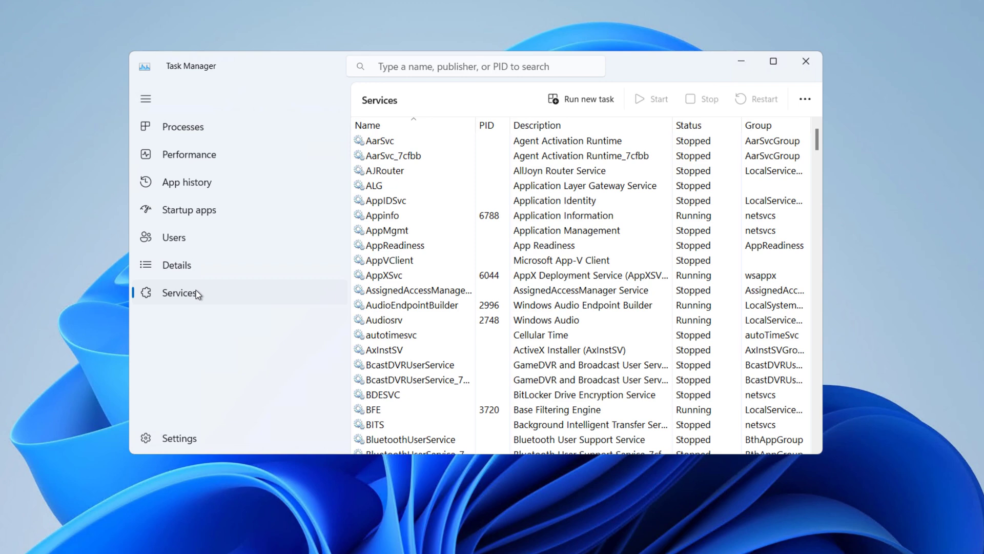
click(383, 141)
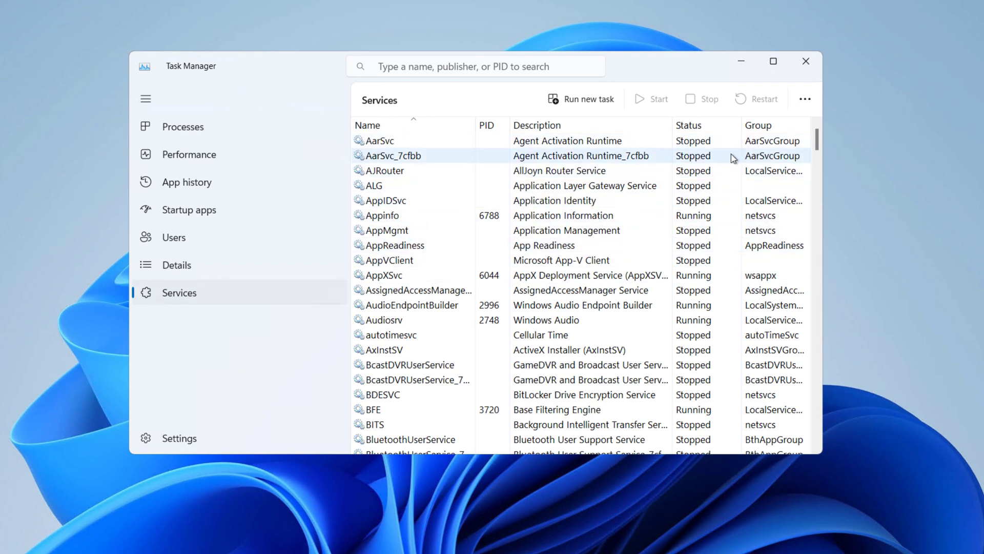
scroll(down, 3)
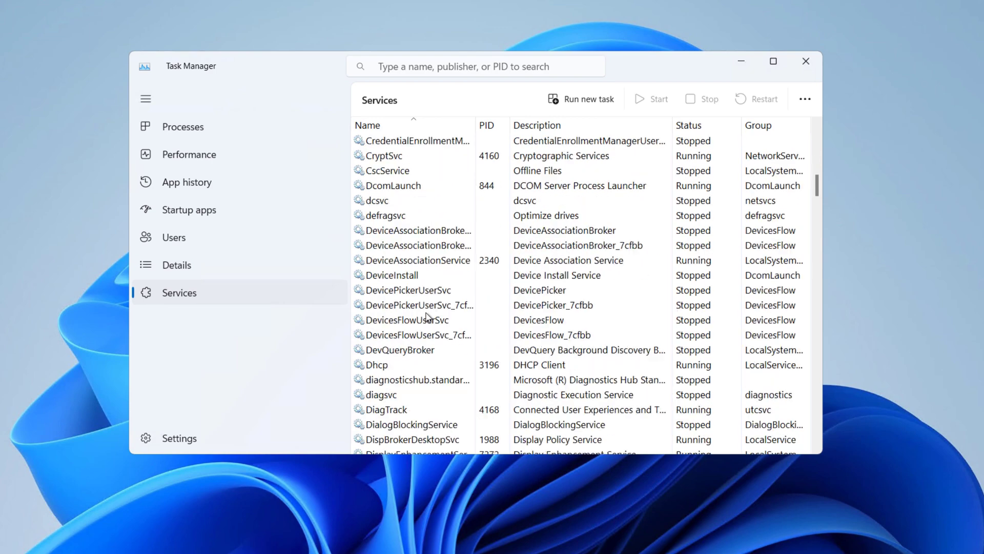
scroll(down, 3)
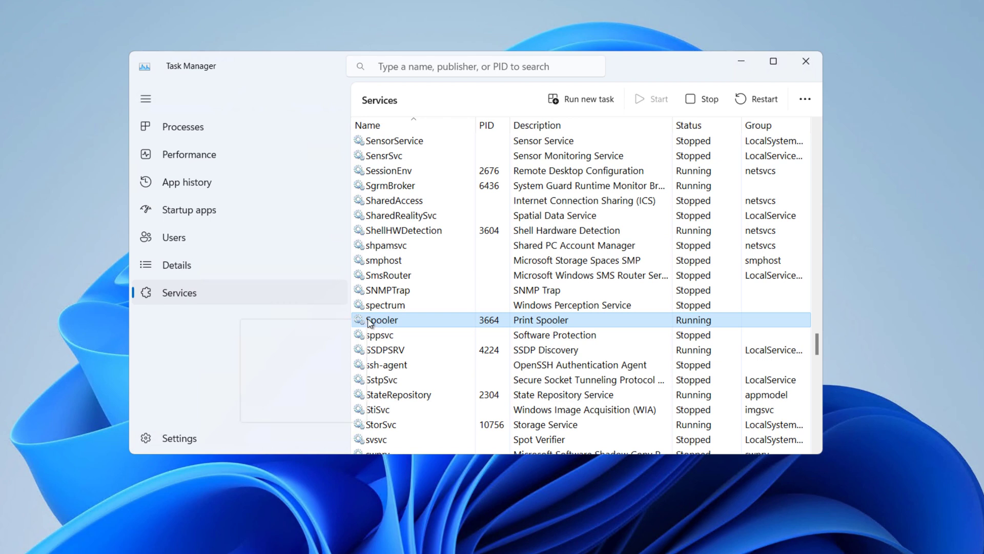
- Restart the Print Spooler service from its context menu so it runs under a new PID
right_click(381, 320)
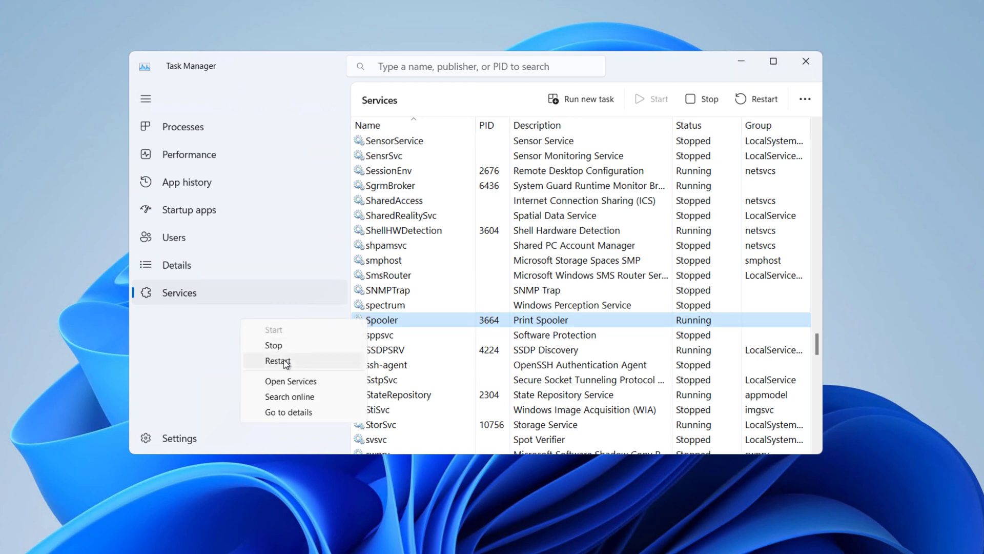
click(273, 345)
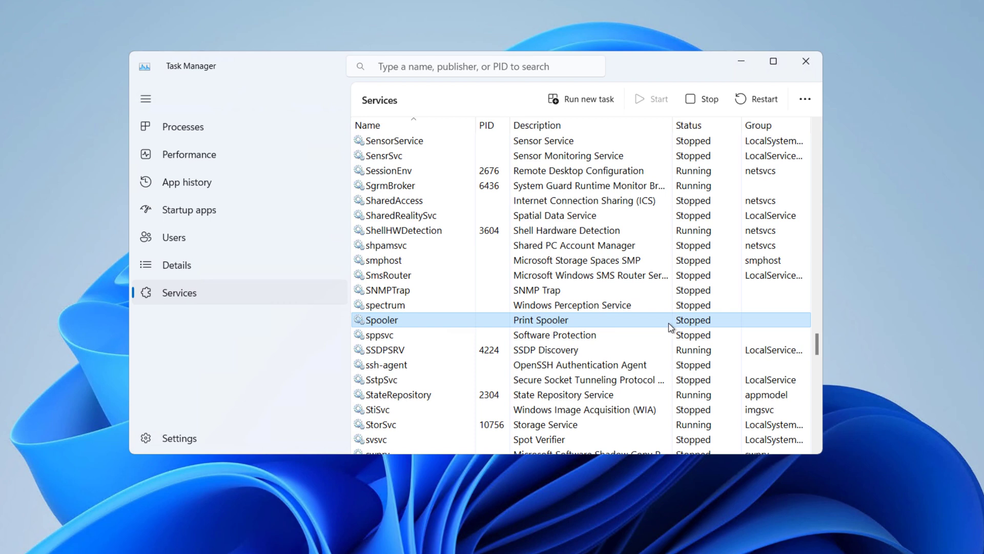
click(659, 98)
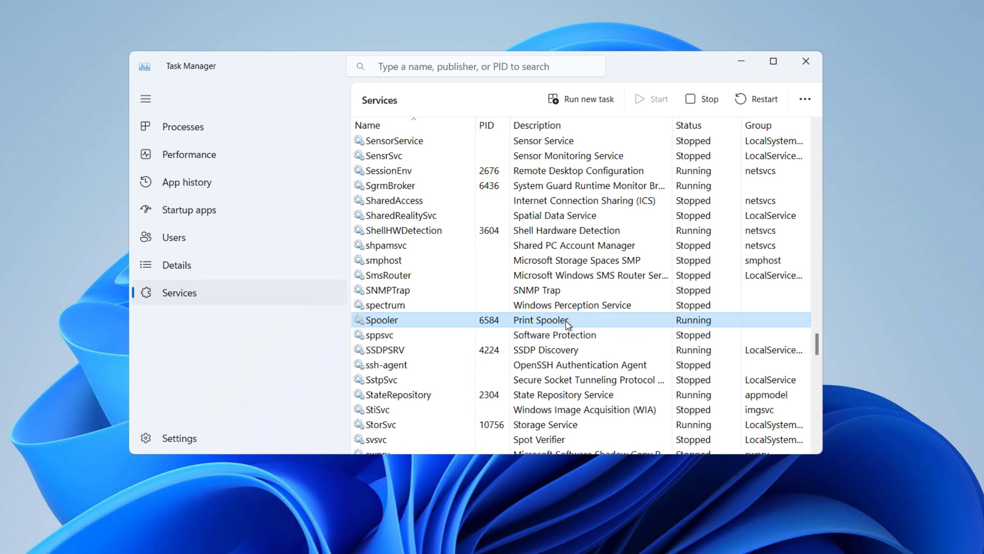
mouse_move(374, 324)
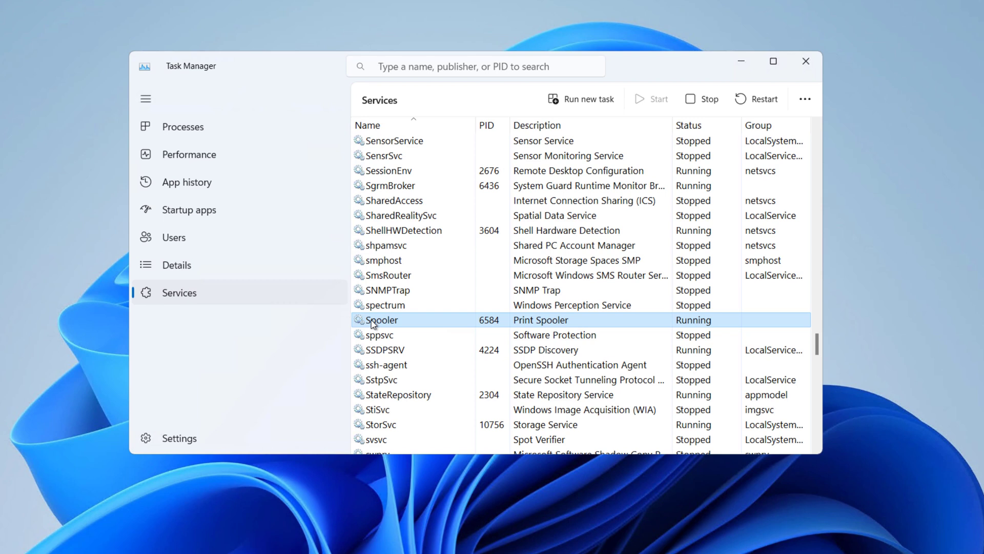
mouse_move(407, 327)
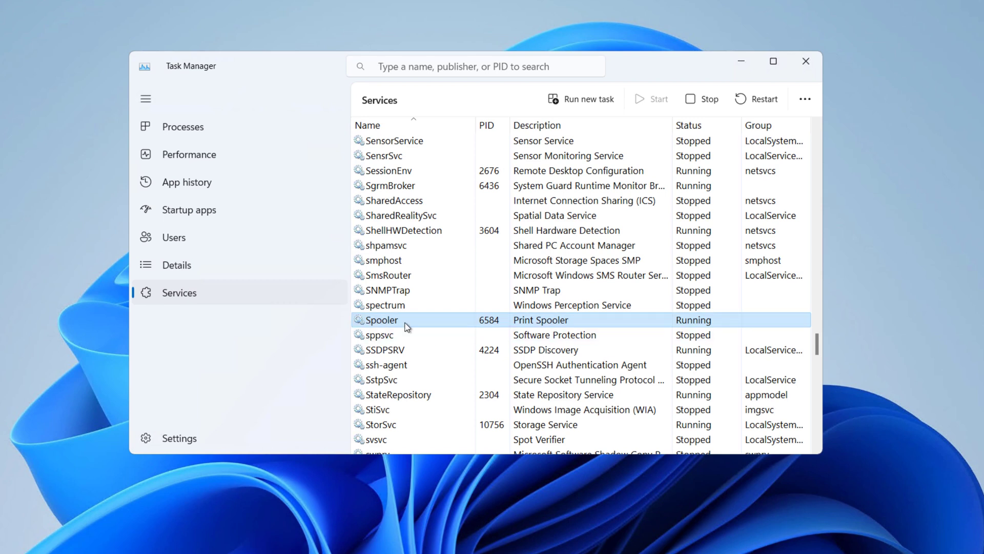
mouse_move(591, 255)
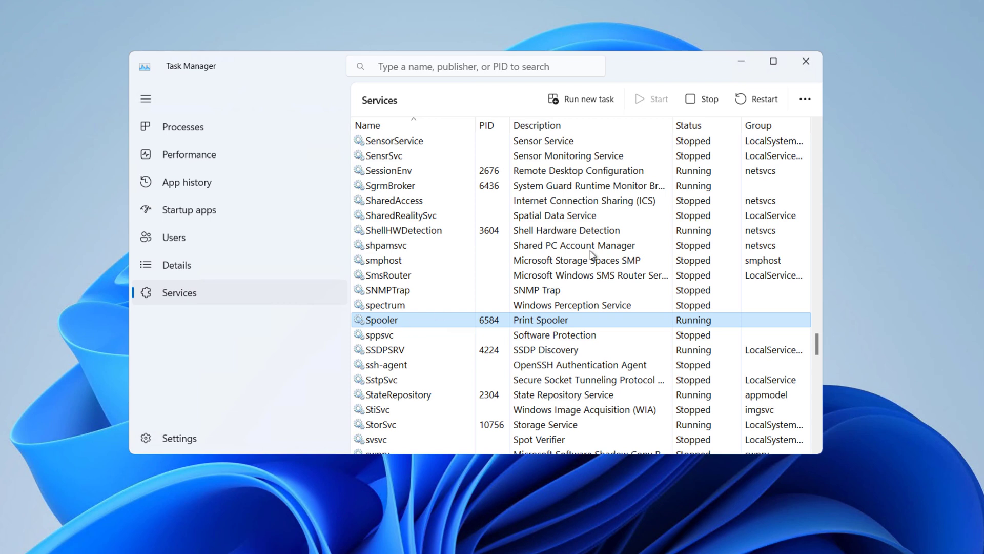
mouse_move(804, 99)
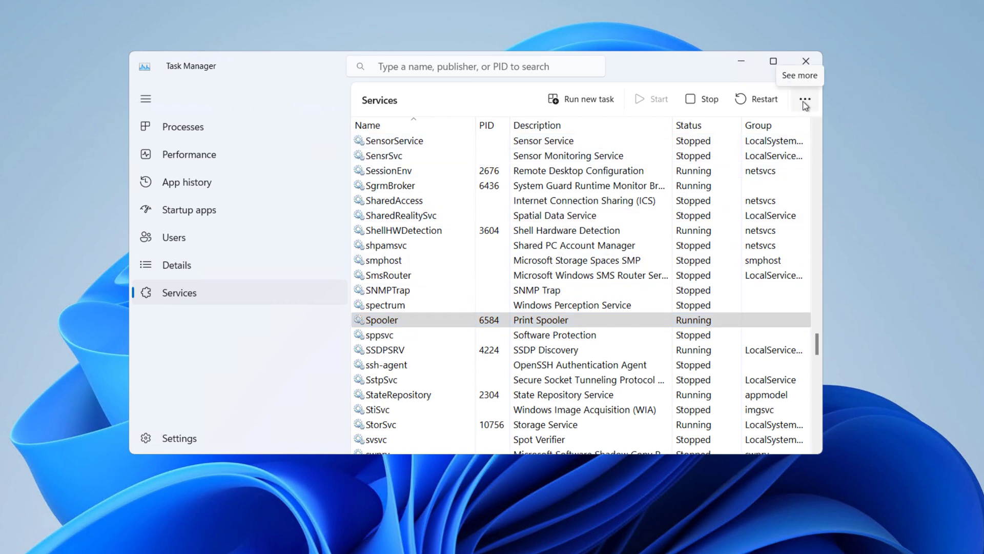
- Launch the full Services console, locate Print Spooler and bring up its context menu
click(804, 100)
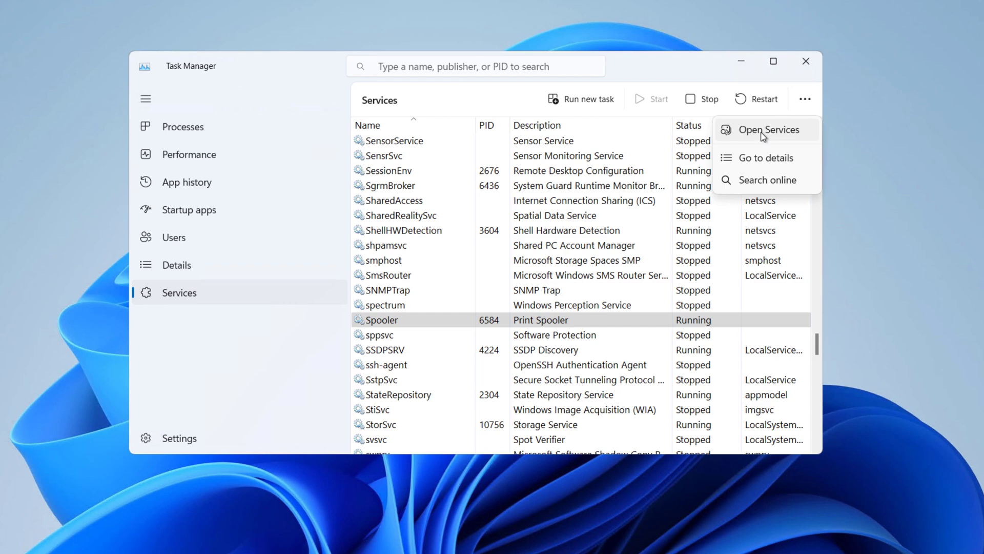
click(768, 129)
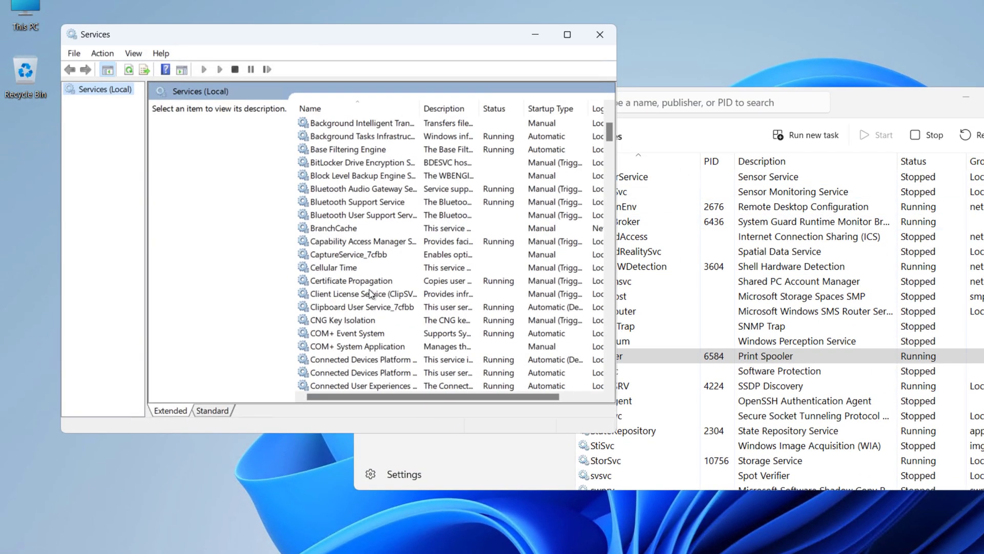
scroll(down, 3)
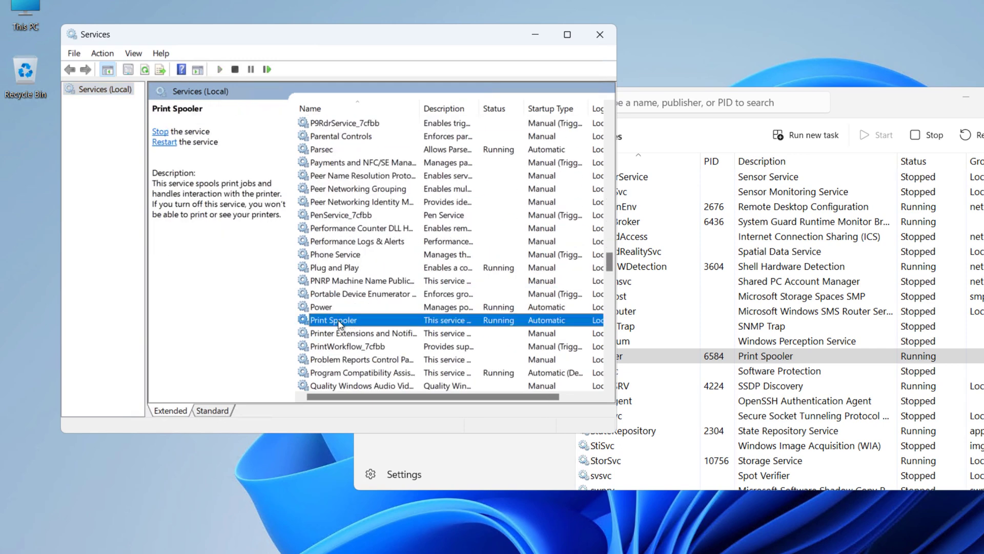
right_click(336, 320)
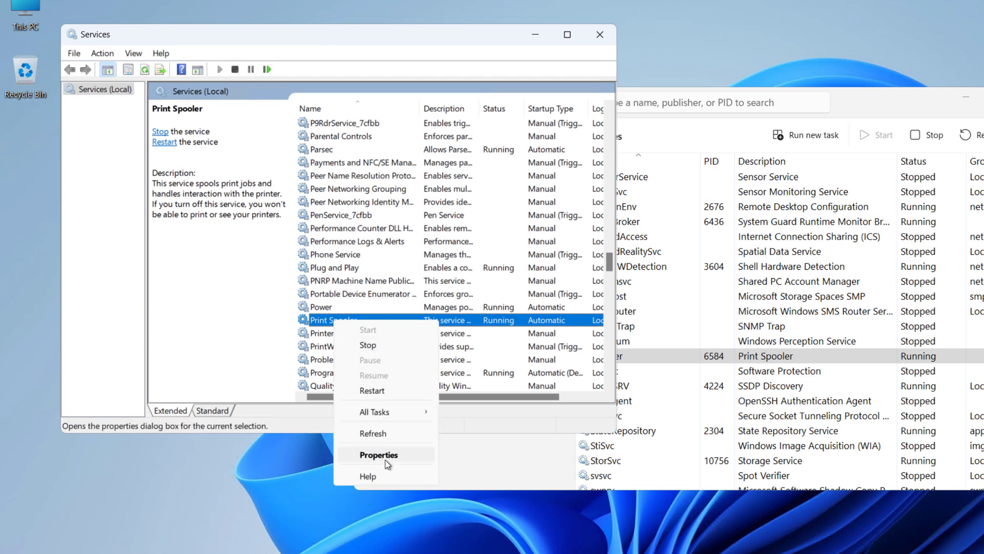
- In Print Spooler's Properties, confirm the startup type as Automatic
click(379, 455)
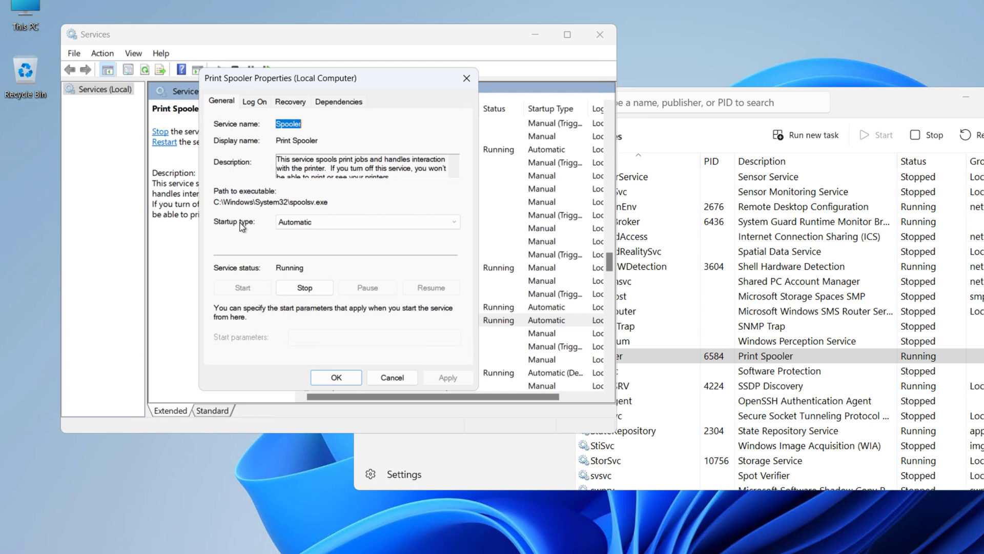
click(367, 221)
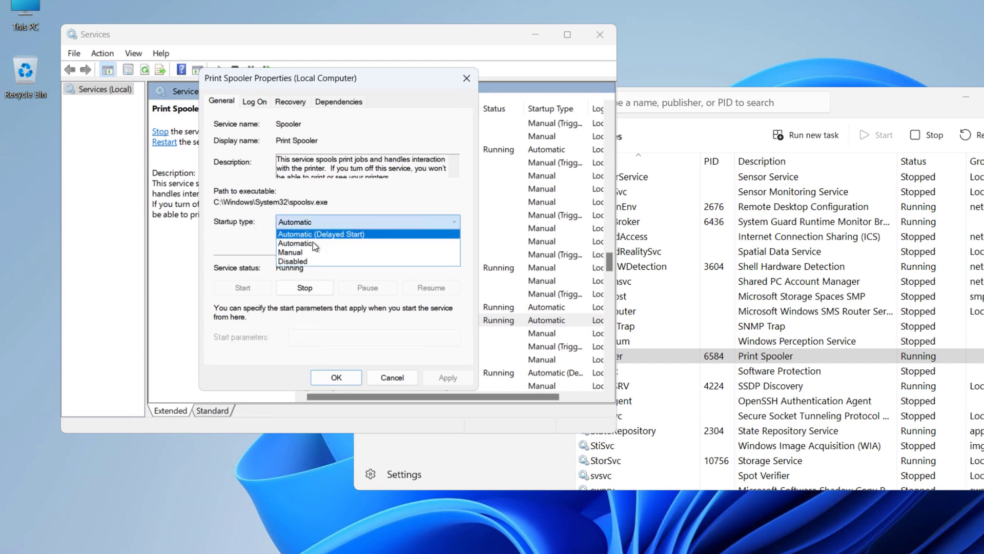
click(295, 243)
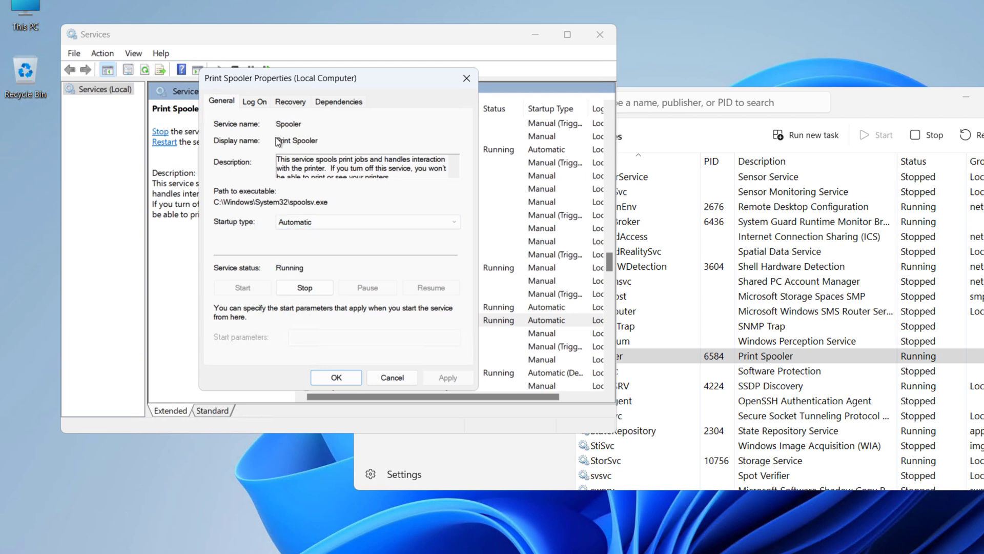
click(290, 102)
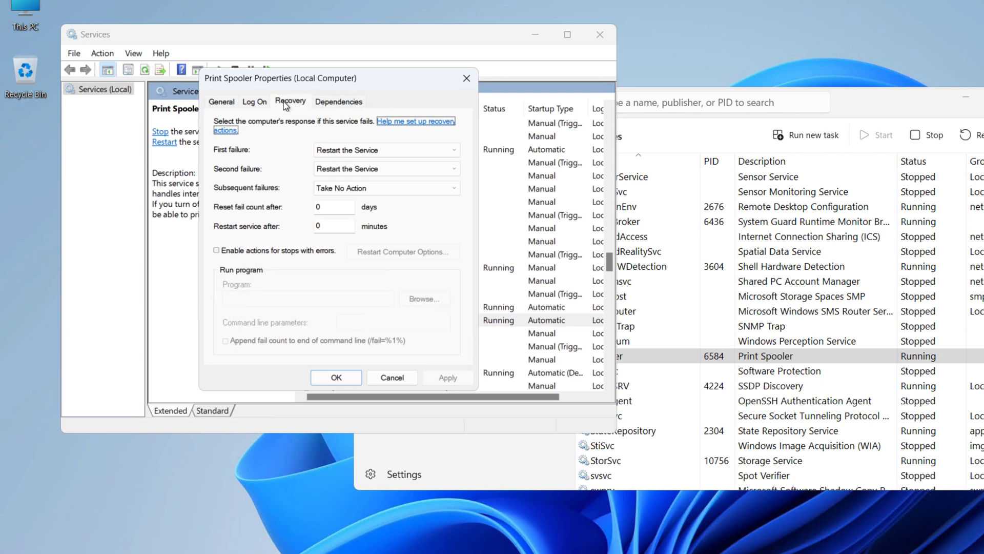
mouse_move(278, 156)
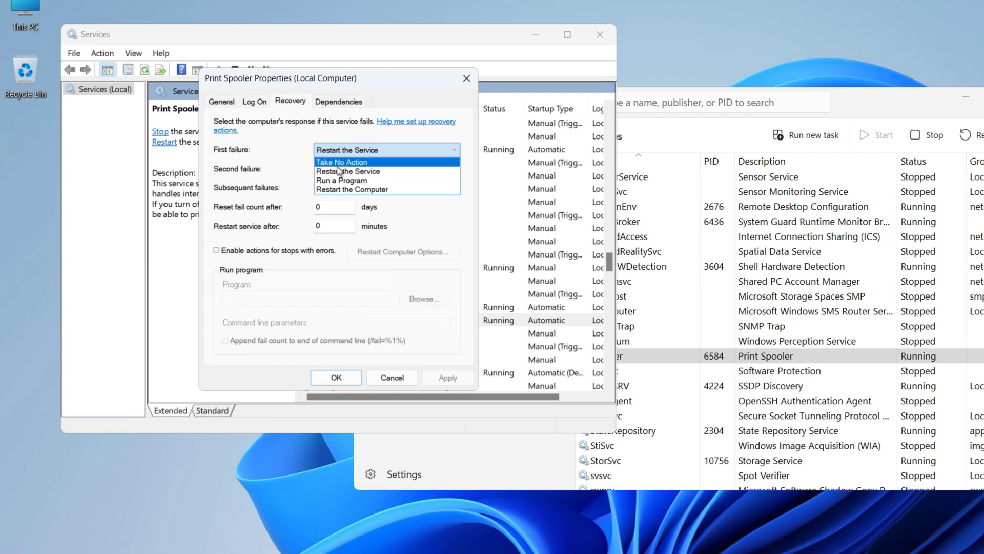
- Review the Recovery dropdowns, keeping first failure as Restart the Service and subsequent failures as Take No Action
click(347, 171)
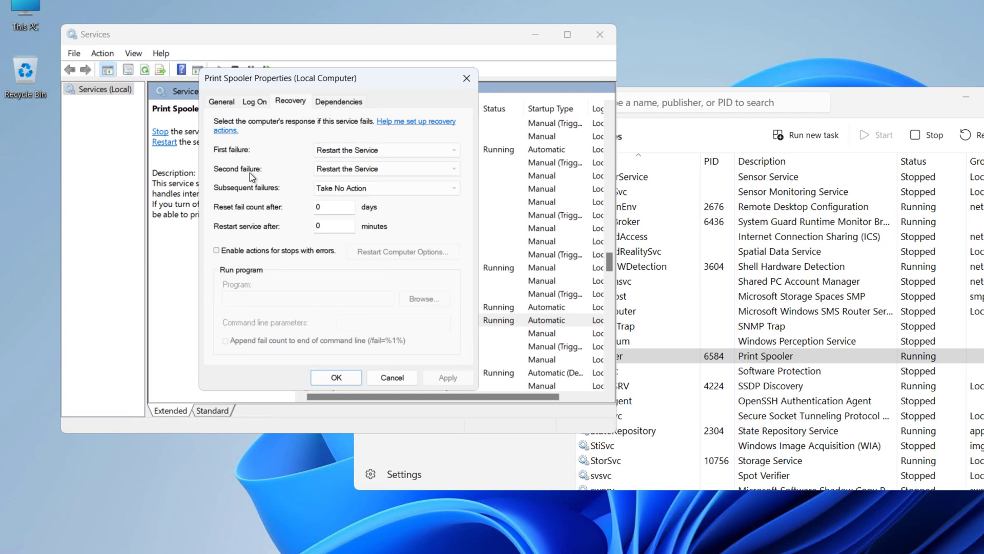
mouse_move(292, 188)
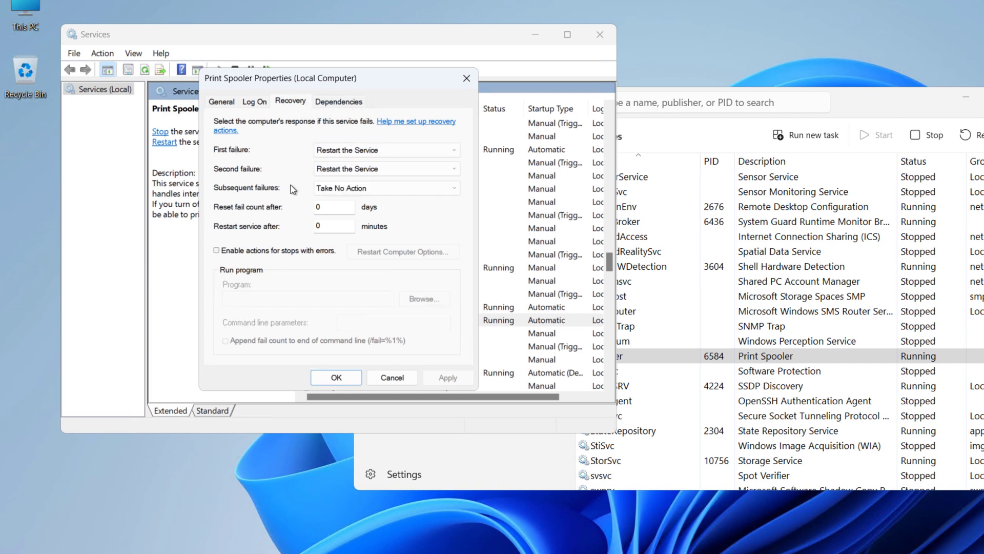
click(387, 188)
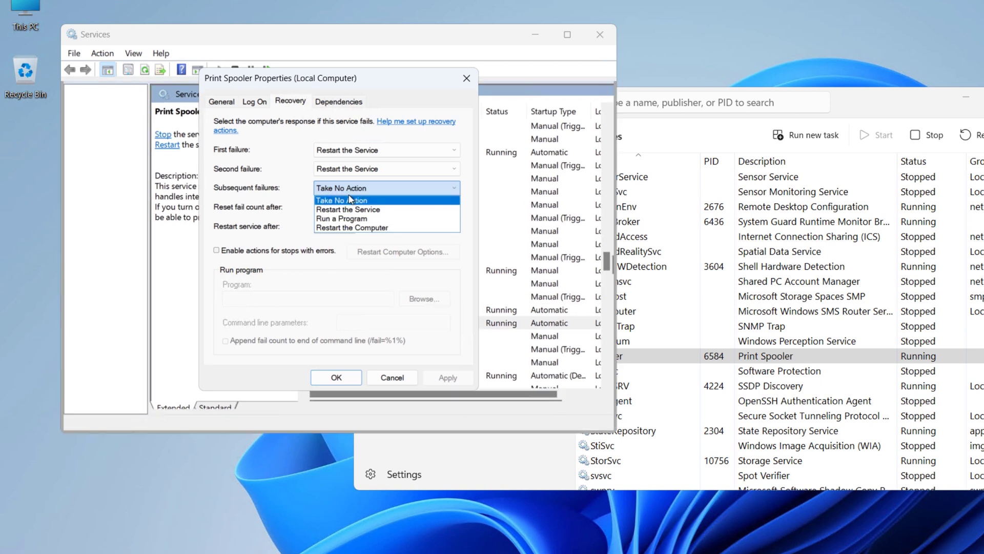
mouse_move(351, 228)
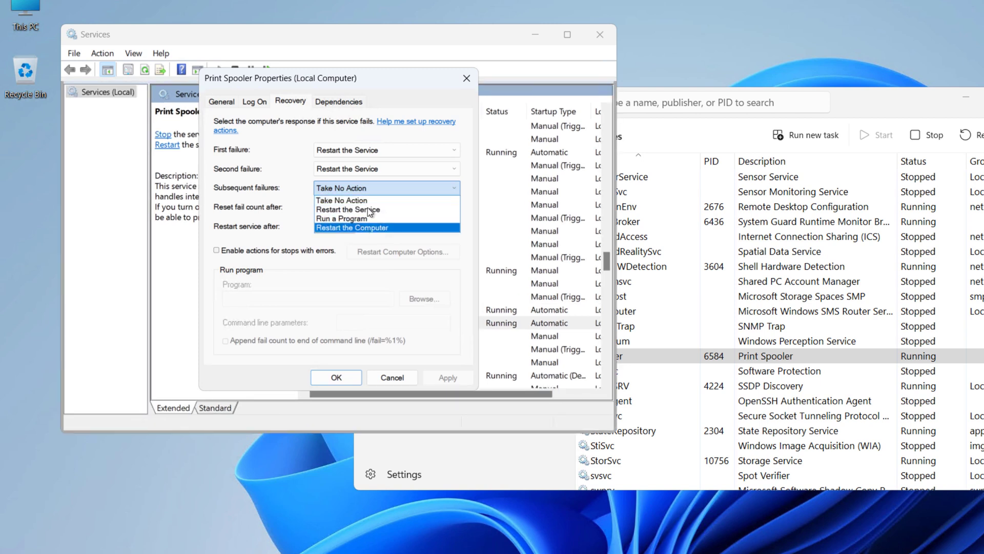
click(341, 200)
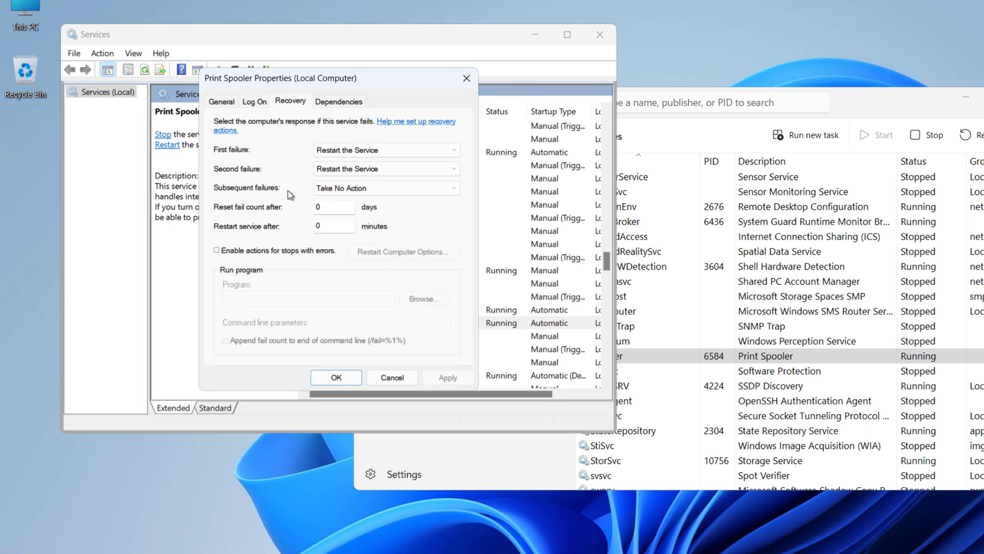
mouse_move(331, 186)
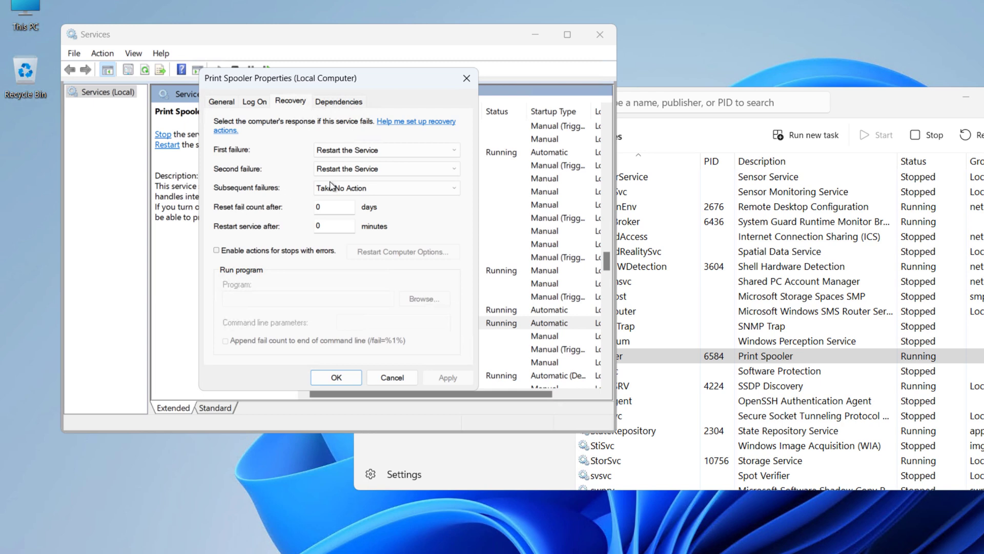
mouse_move(301, 195)
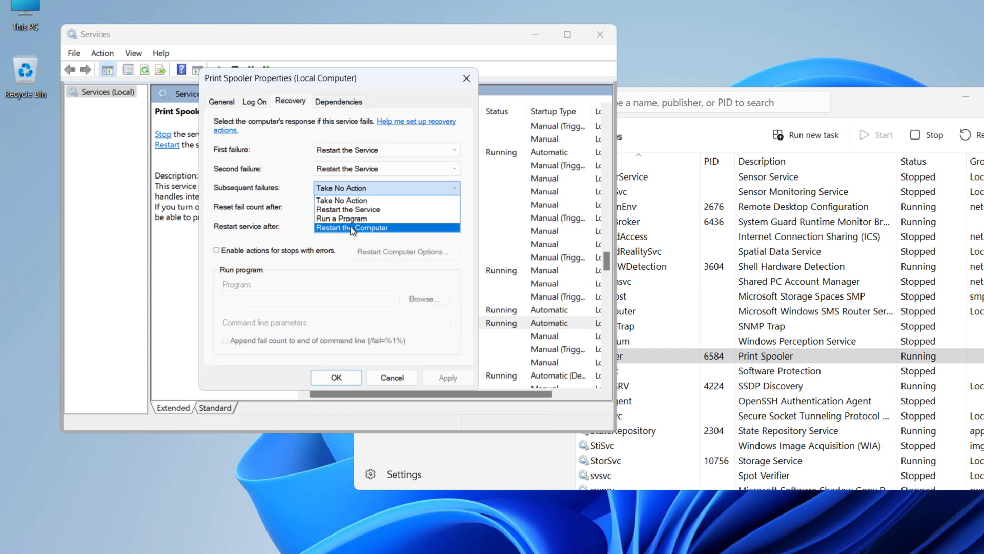
mouse_move(343, 219)
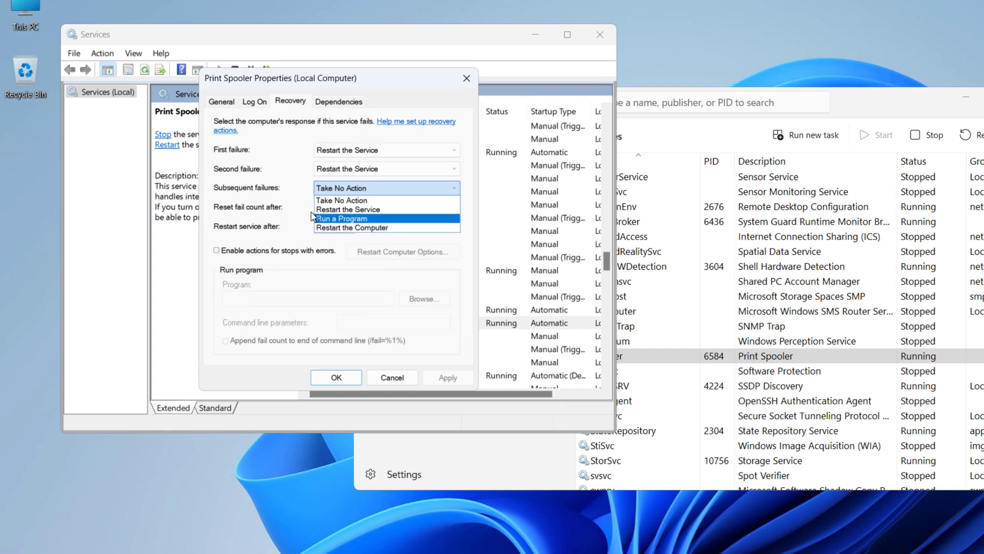
click(341, 200)
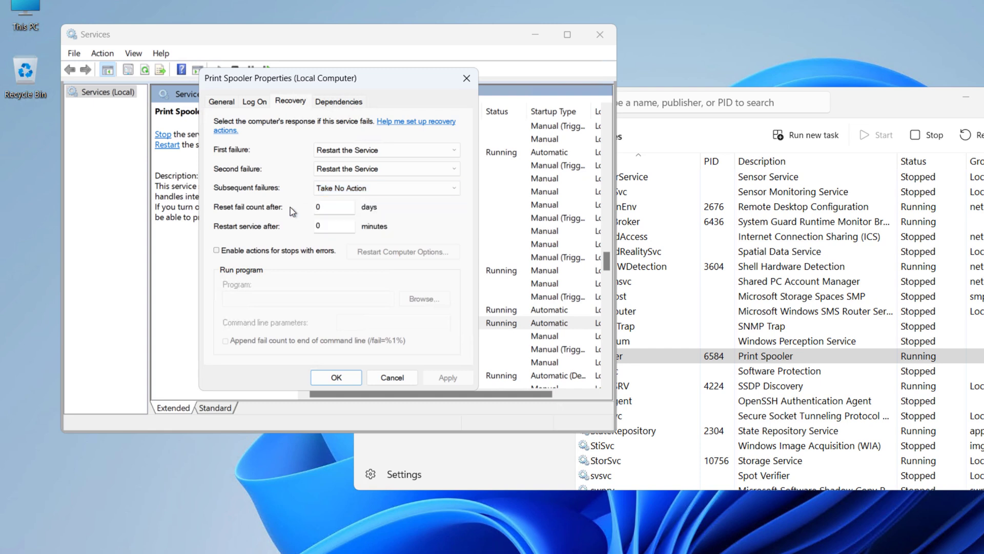
mouse_move(338, 264)
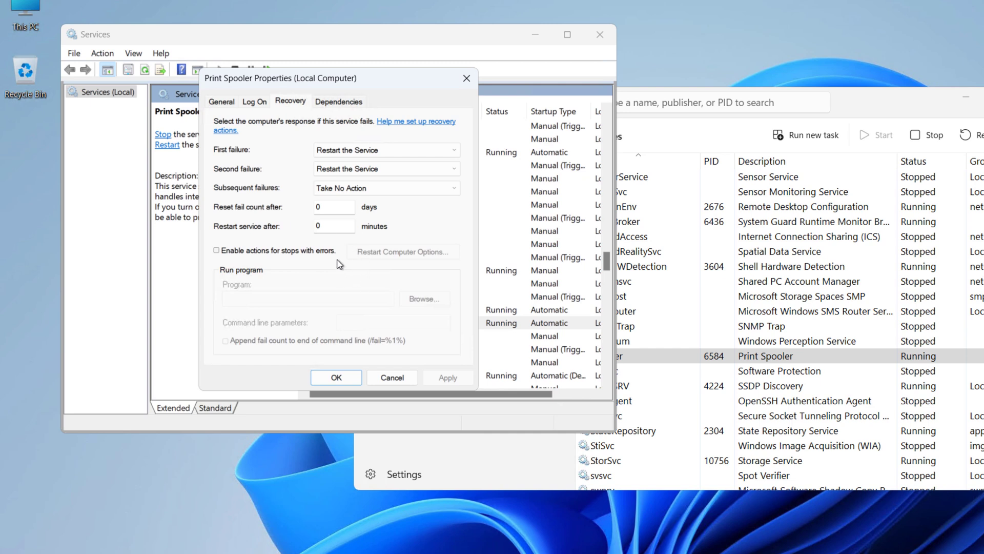